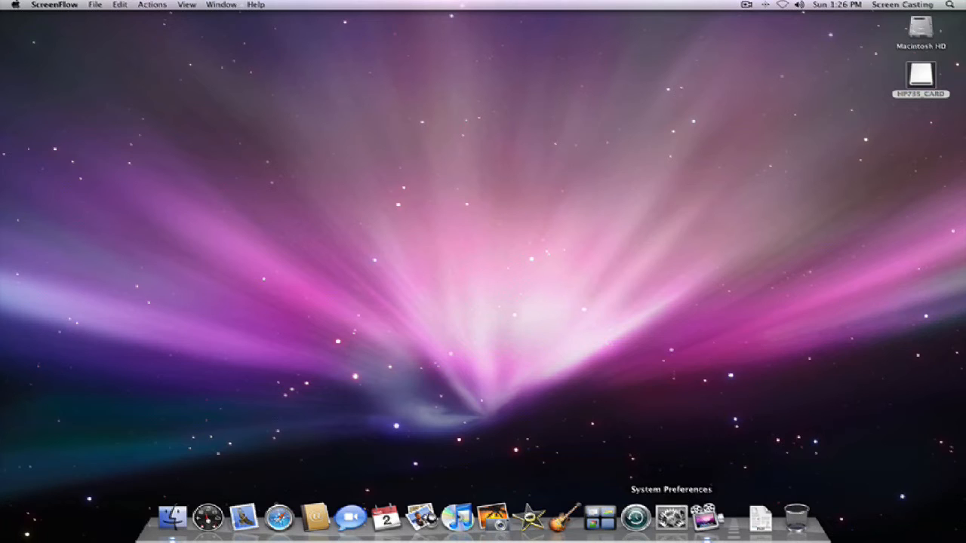
Launch System Preferences from the Dock to see all preference categories
click(670, 518)
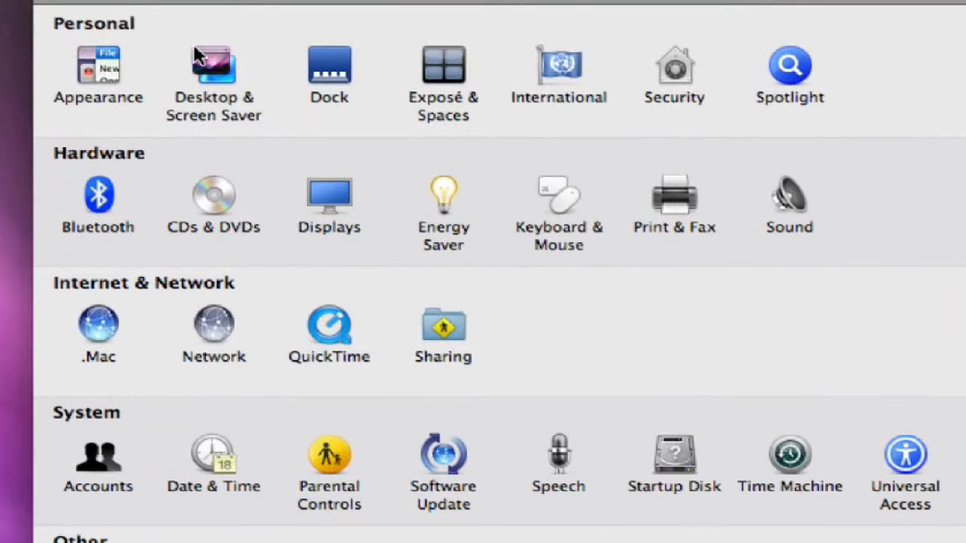
mouse_move(167, 62)
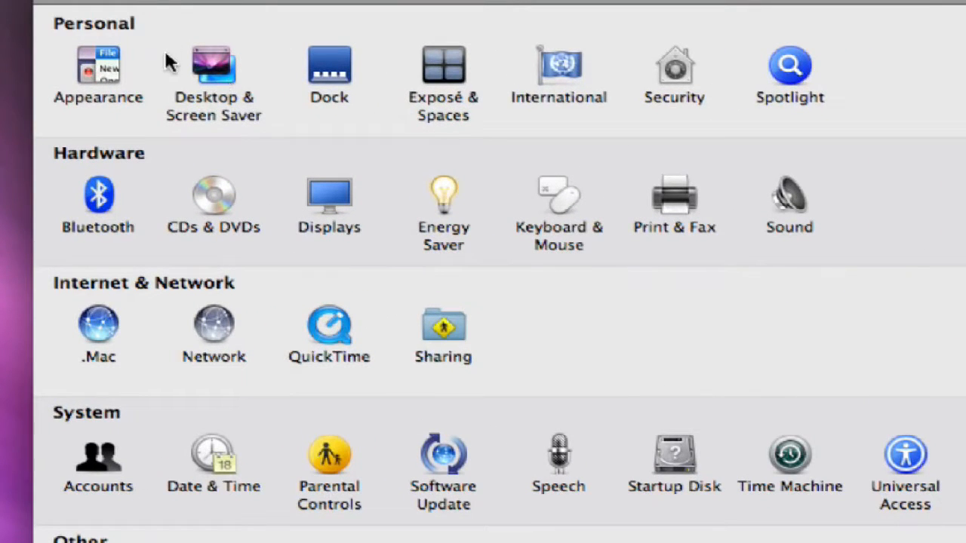
Go to the Desktop & Screen Saver pane, where Aurora is the current picture
click(215, 66)
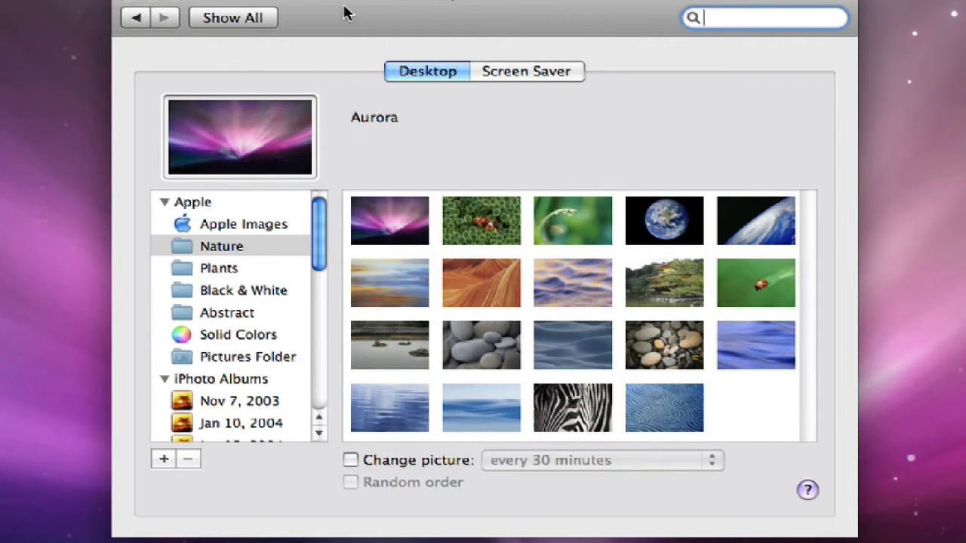
mouse_move(190, 250)
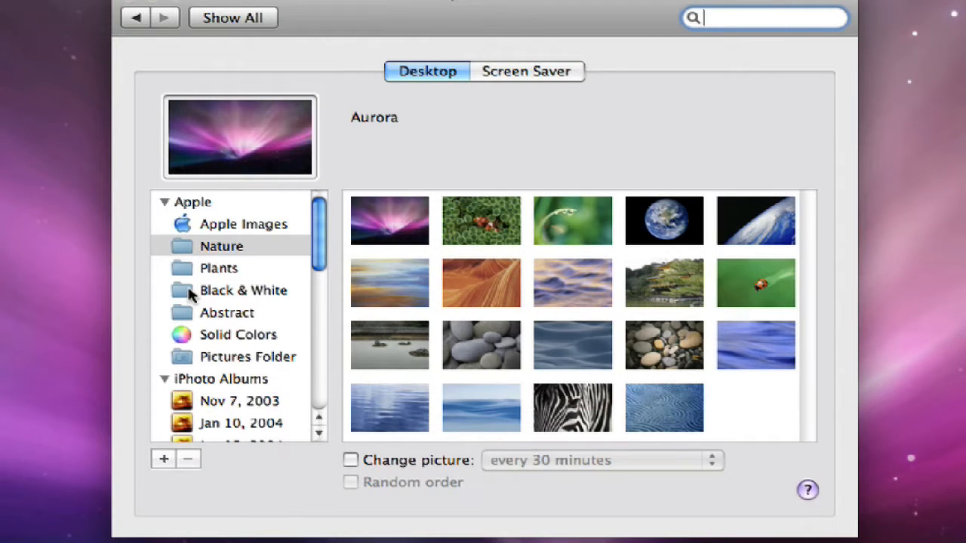
Set the desktop to the green Solid Kelp swatch from the Solid Colors collection
click(238, 335)
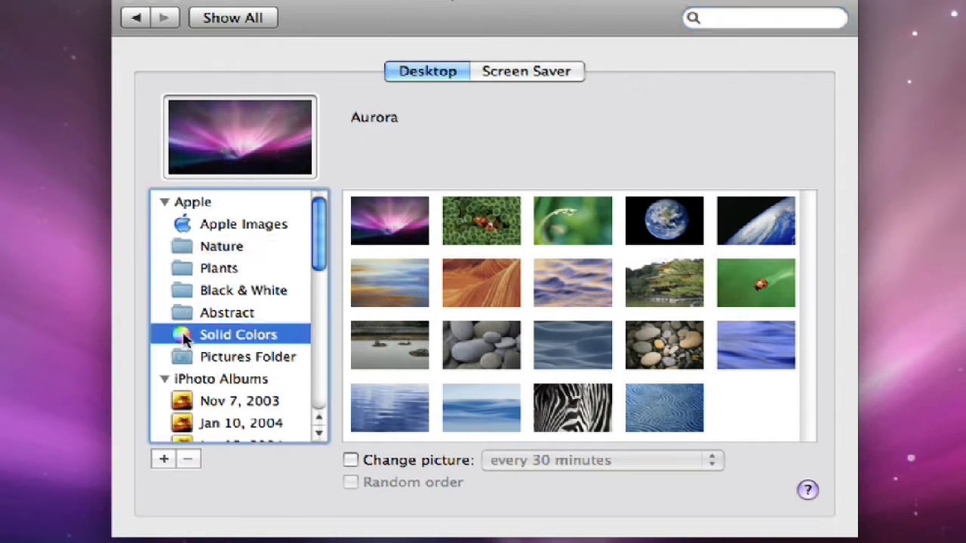
click(239, 334)
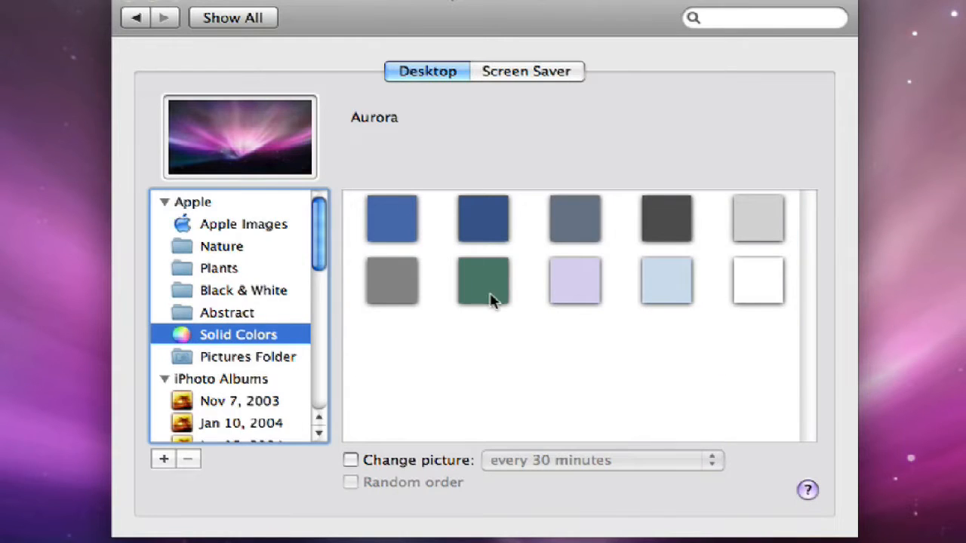
click(483, 279)
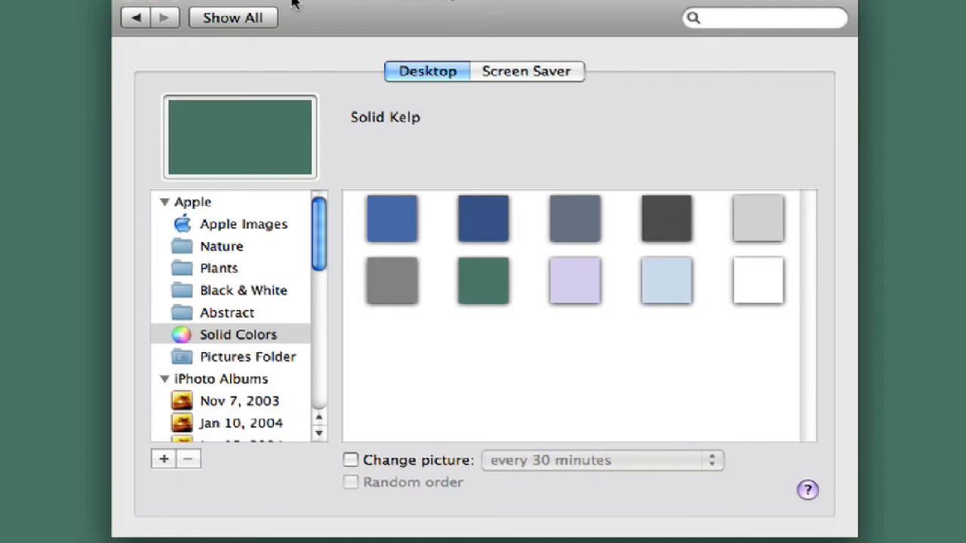
mouse_move(300, 158)
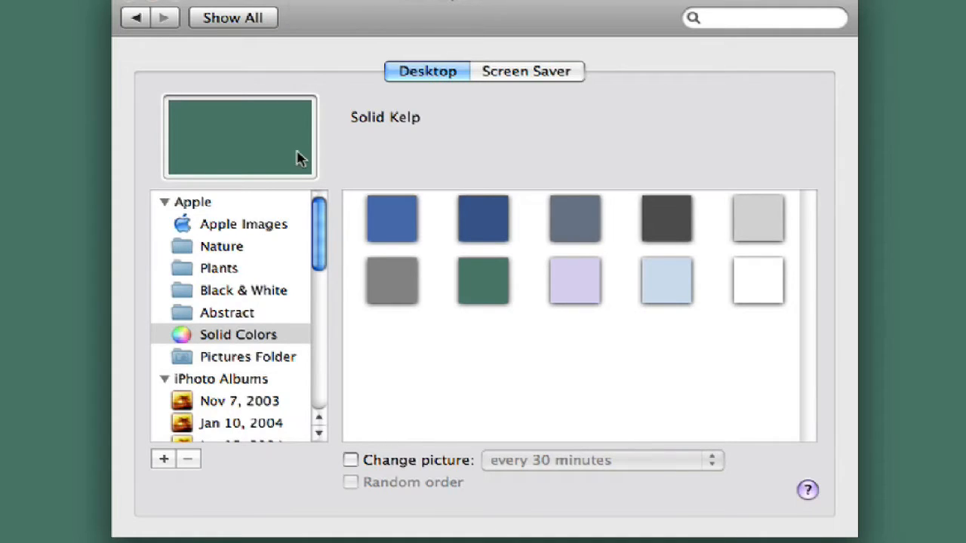
mouse_move(190, 294)
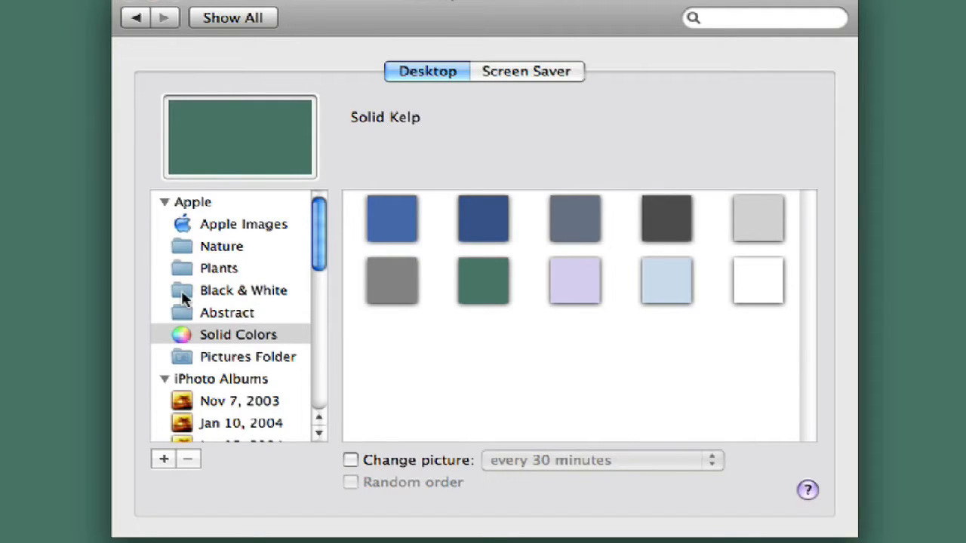
Try the Lightning picture from Black & White, then choose Grass Blades from Plants
click(243, 290)
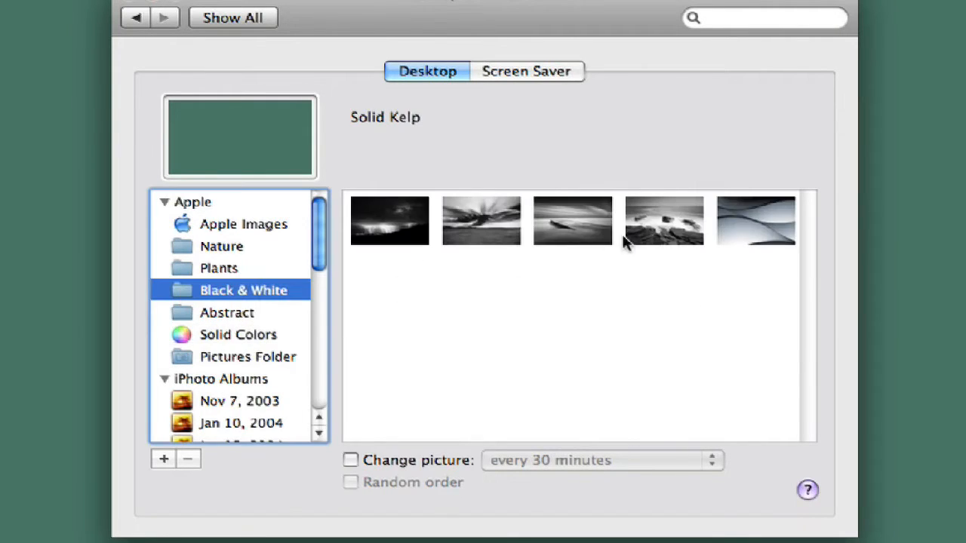
click(389, 220)
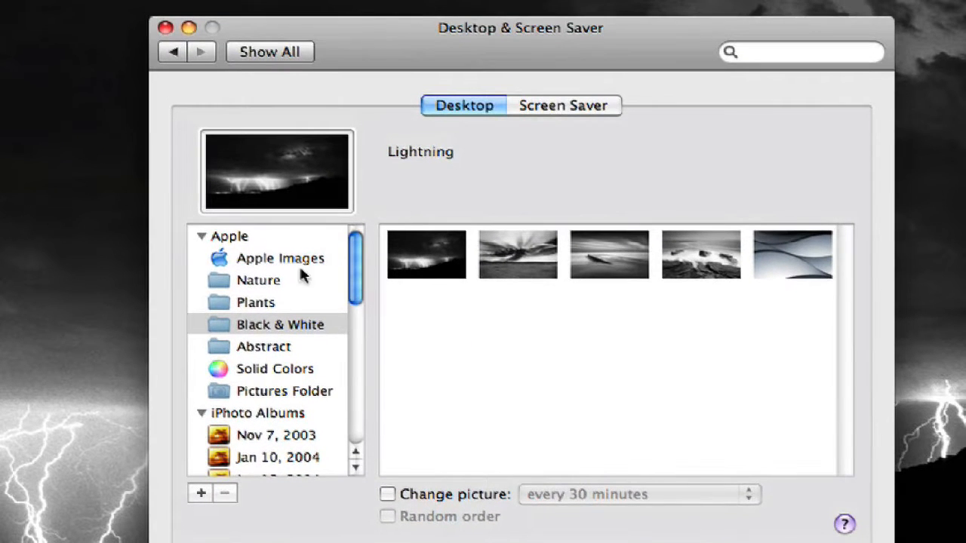
click(255, 301)
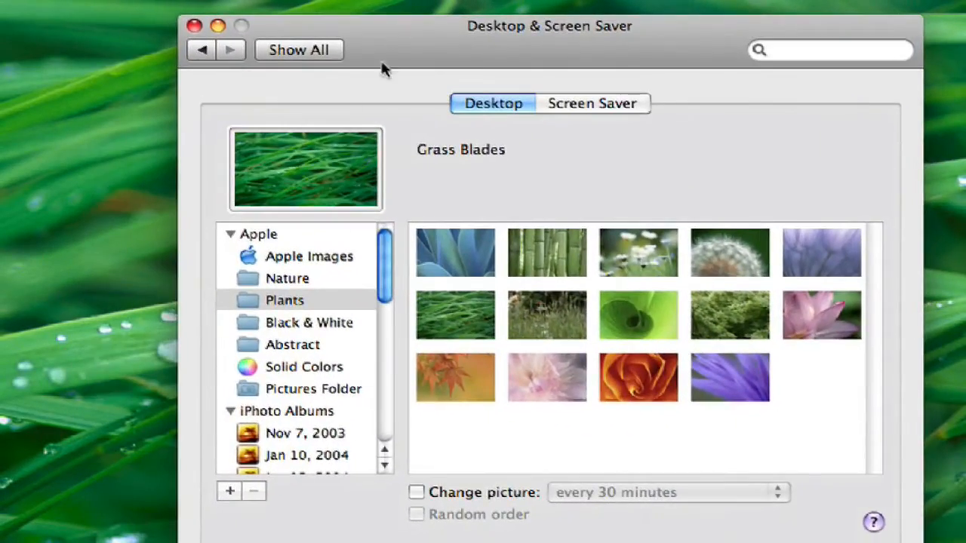
mouse_move(400, 259)
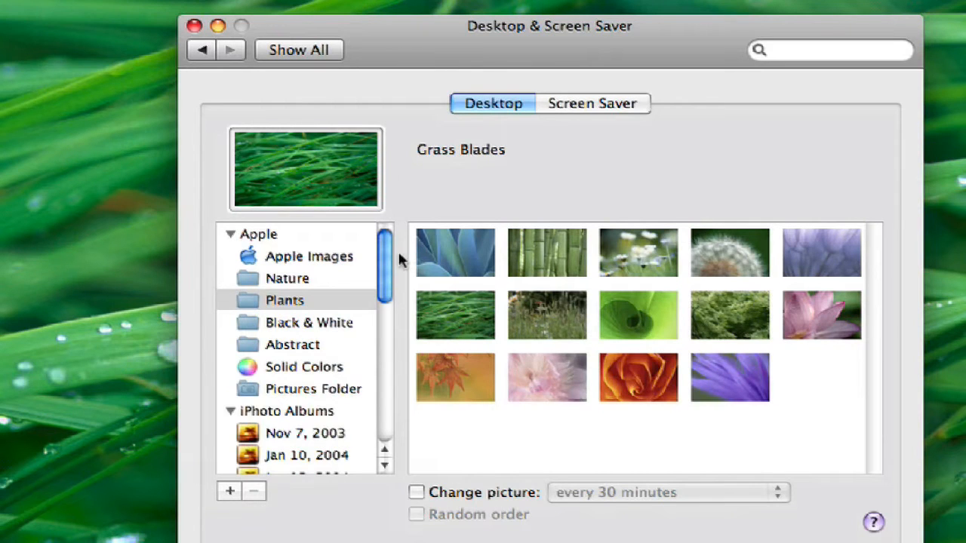
mouse_move(395, 268)
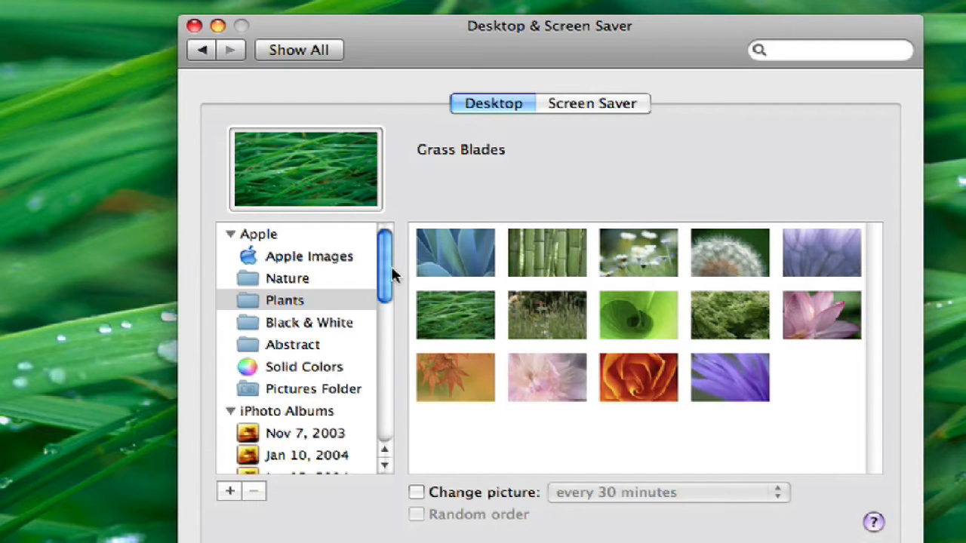
Browse the iPhoto Photos album as background choices, landing on HPIM0793.JPG
scroll(down, 3)
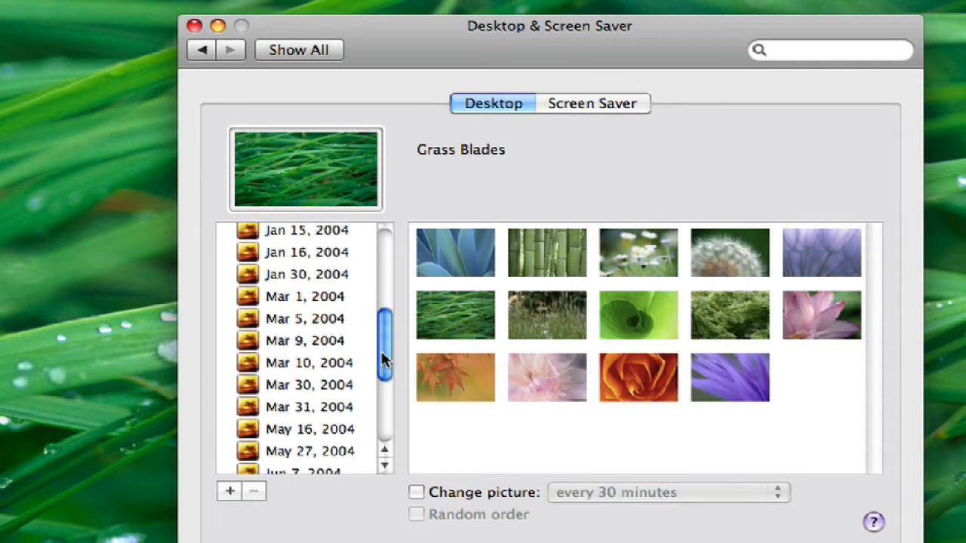
scroll(down, 3)
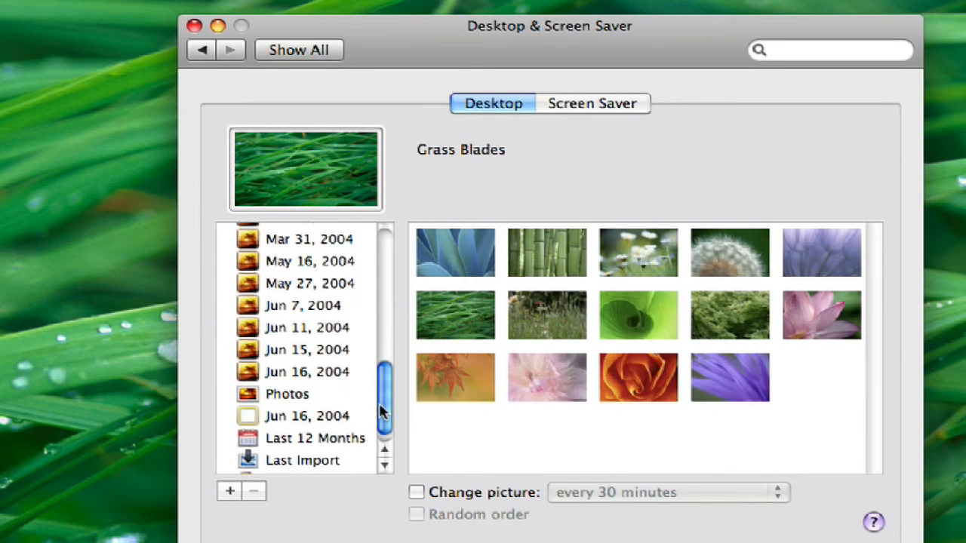
click(286, 393)
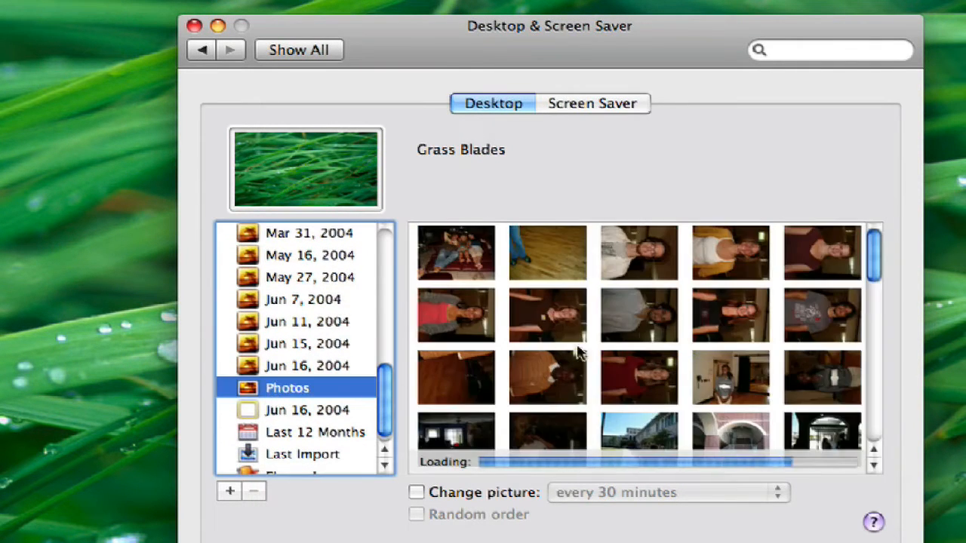
scroll(down, 3)
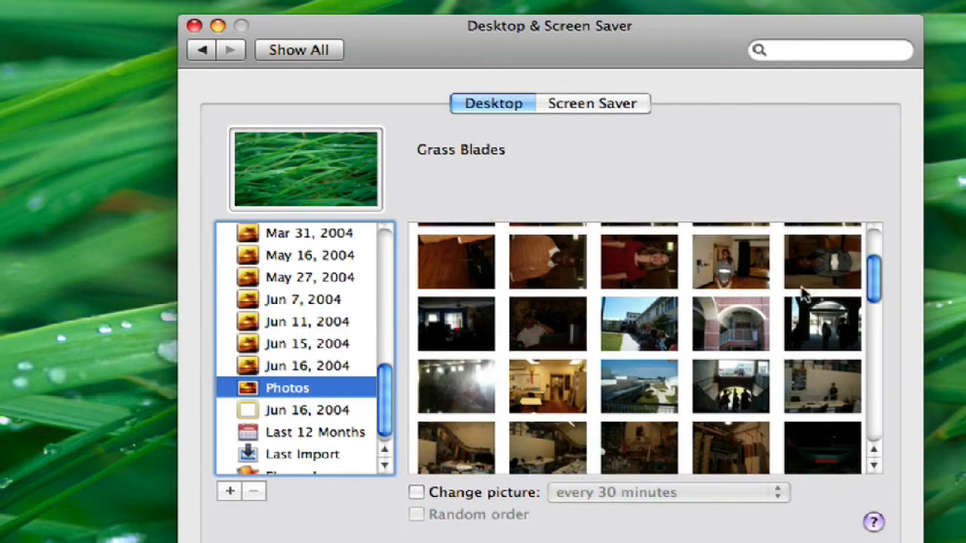
scroll(down, 3)
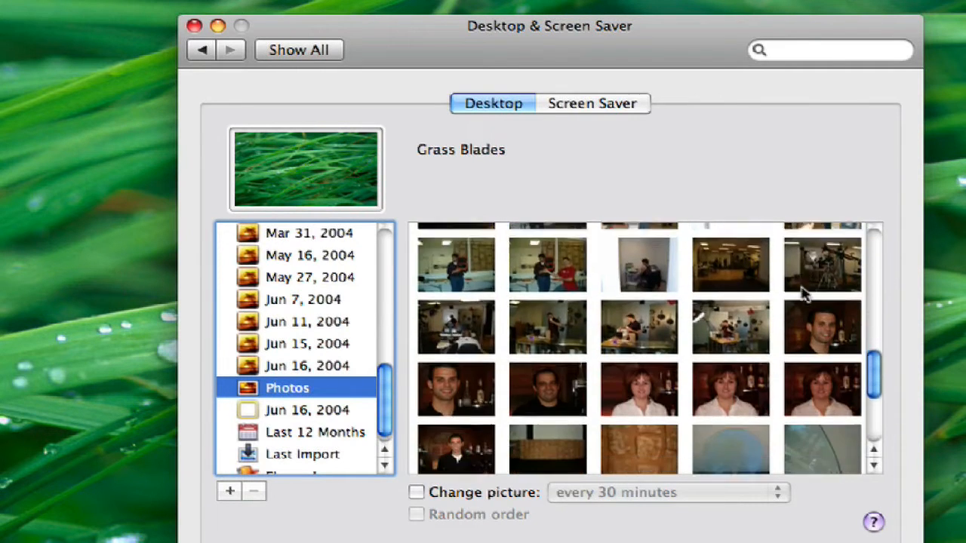
scroll(down, 3)
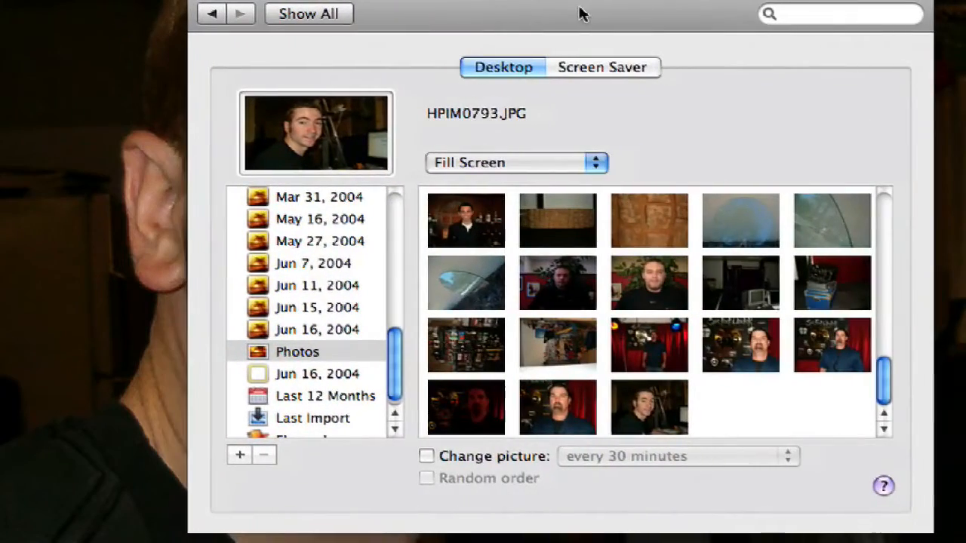
Make the brown stone photo HPIM0778.JPG the desktop background, filling the screen
click(649, 221)
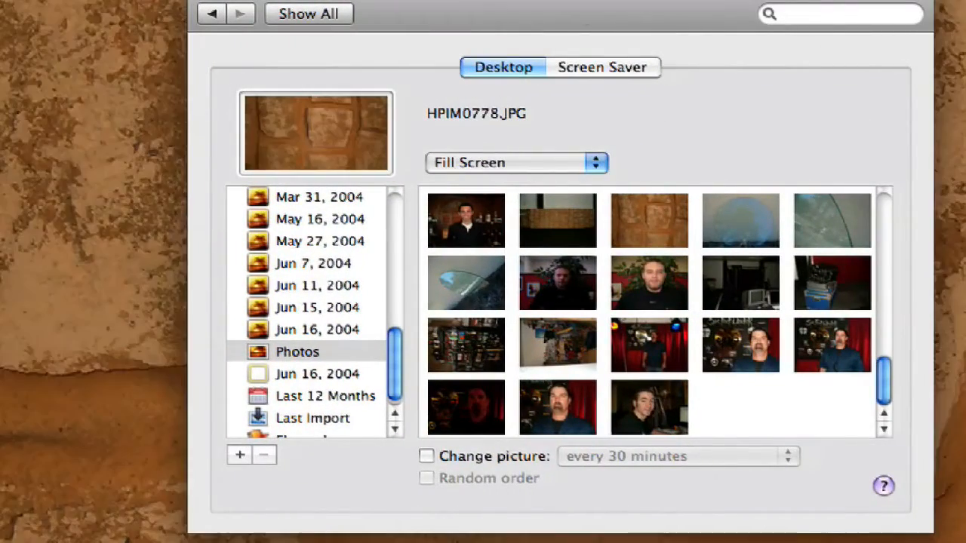